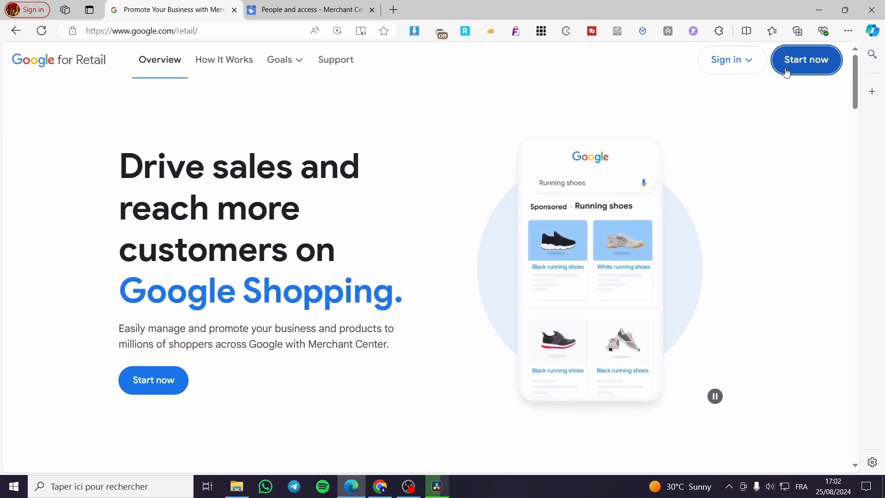
# Start Merchant Center setup from the Google for Retail landing page
pyautogui.click(806, 60)
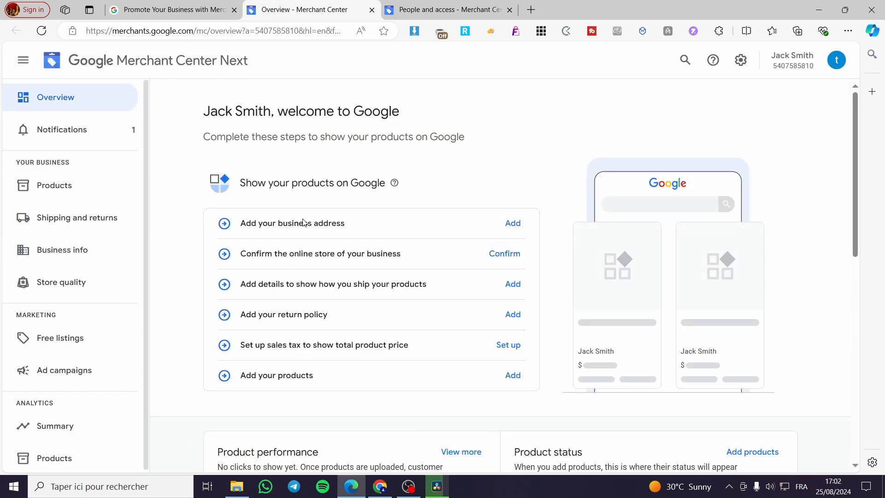
# Review the Overview page setup steps, then bring up the account settings menu
pyautogui.scroll(-3)
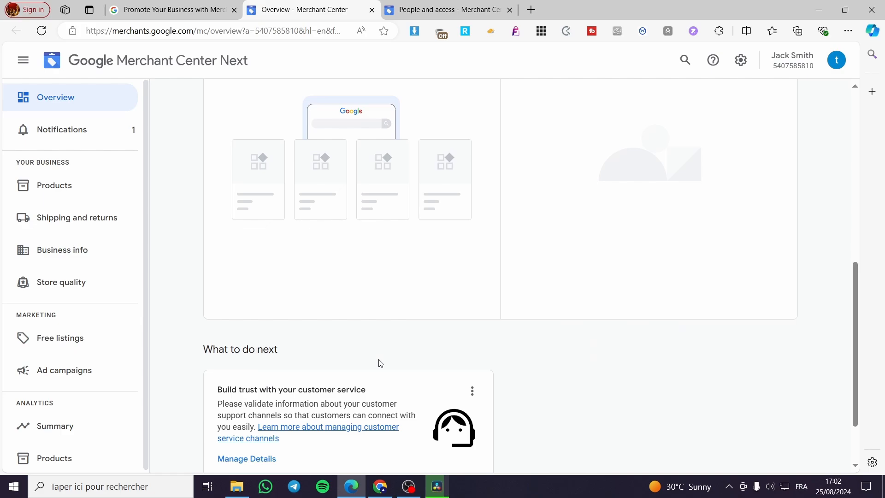
pyautogui.scroll(3)
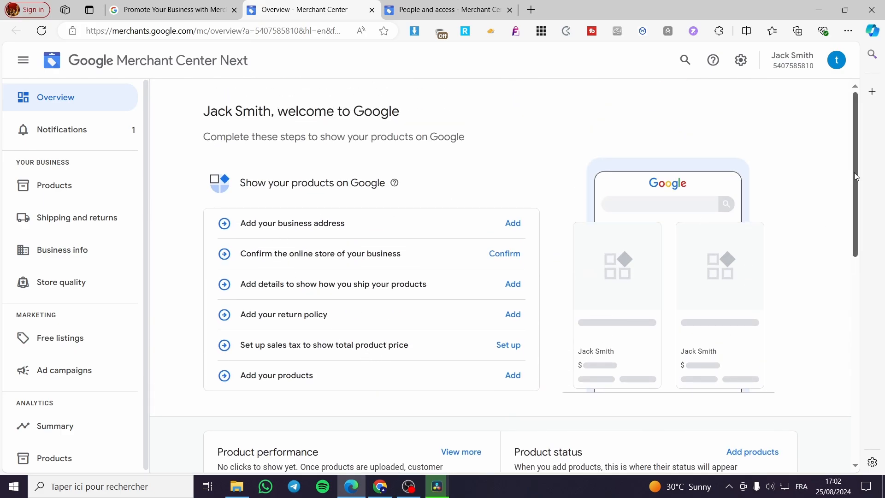
pyautogui.moveTo(570, 177)
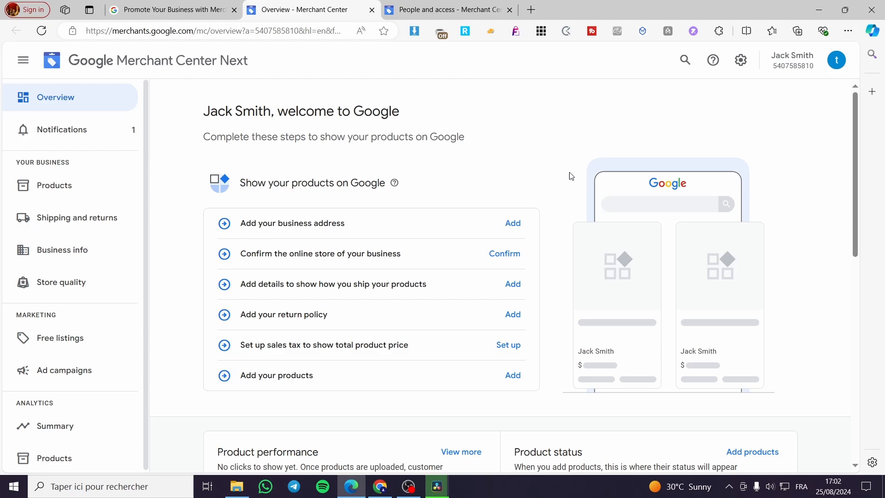
pyautogui.moveTo(610, 184)
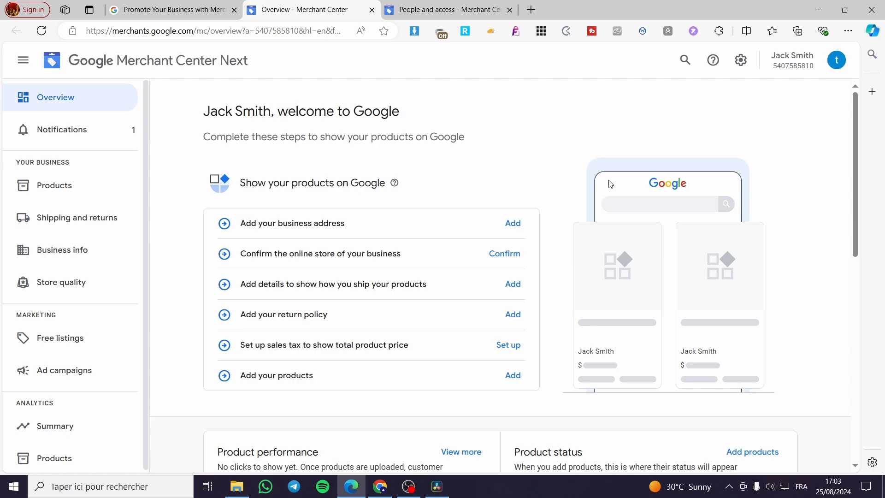
pyautogui.moveTo(512, 375)
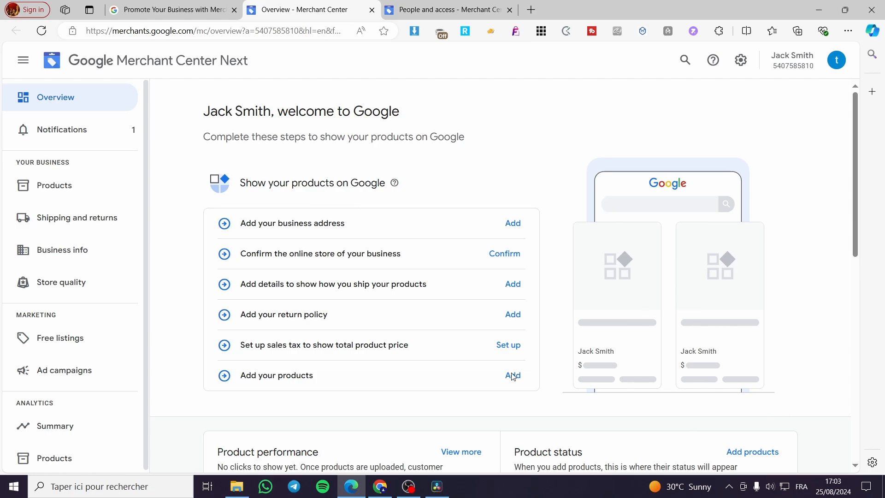
pyautogui.moveTo(320, 269)
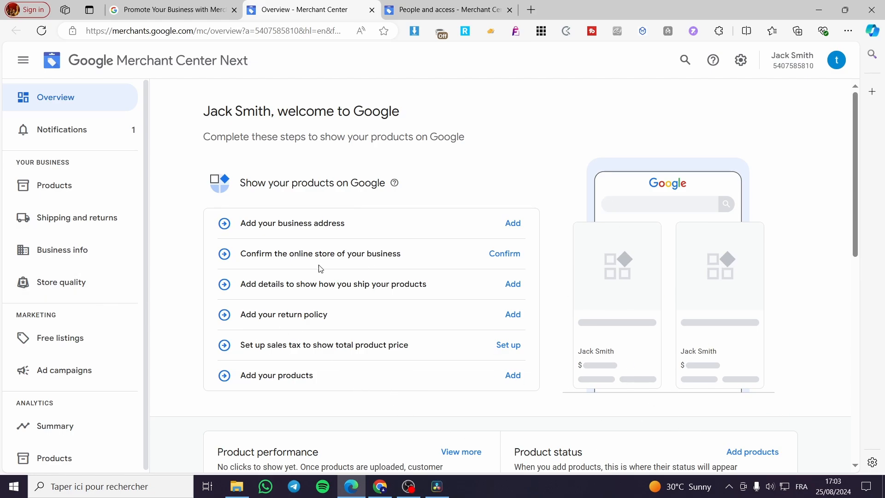
pyautogui.moveTo(649, 250)
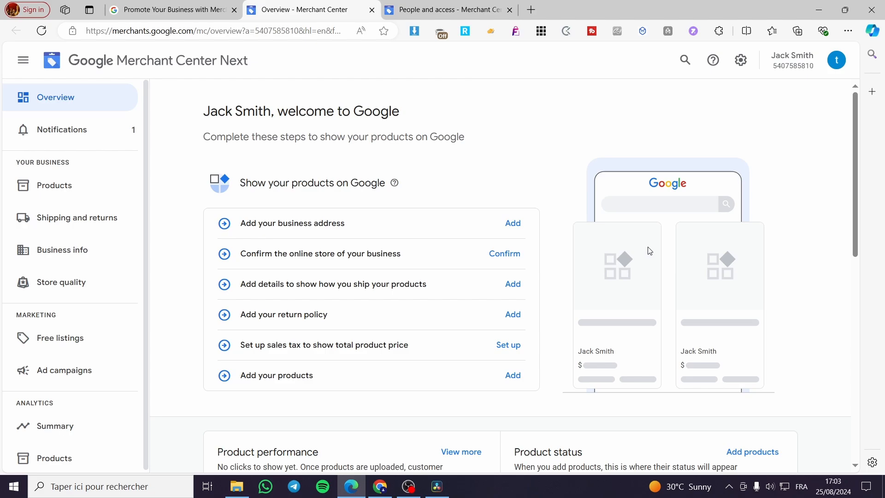
pyautogui.click(740, 60)
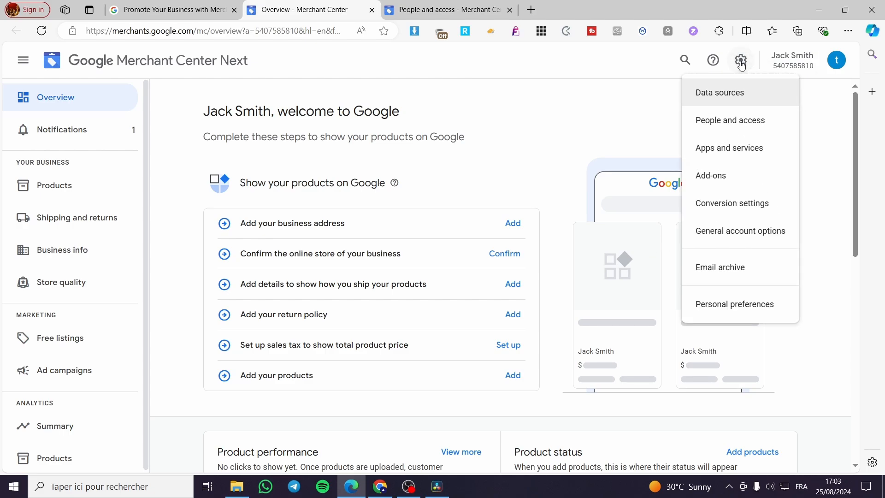
pyautogui.moveTo(728, 119)
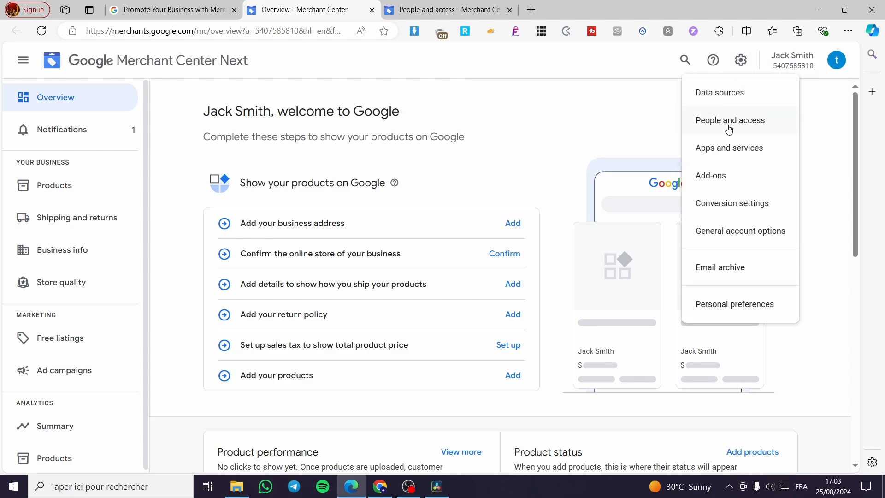
# Go to People and access and begin adding a person to the account
pyautogui.click(730, 120)
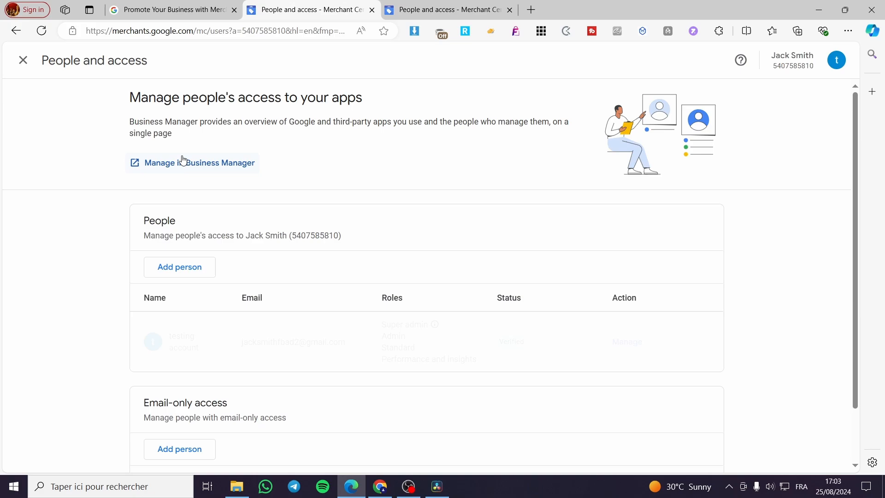
pyautogui.scroll(-3)
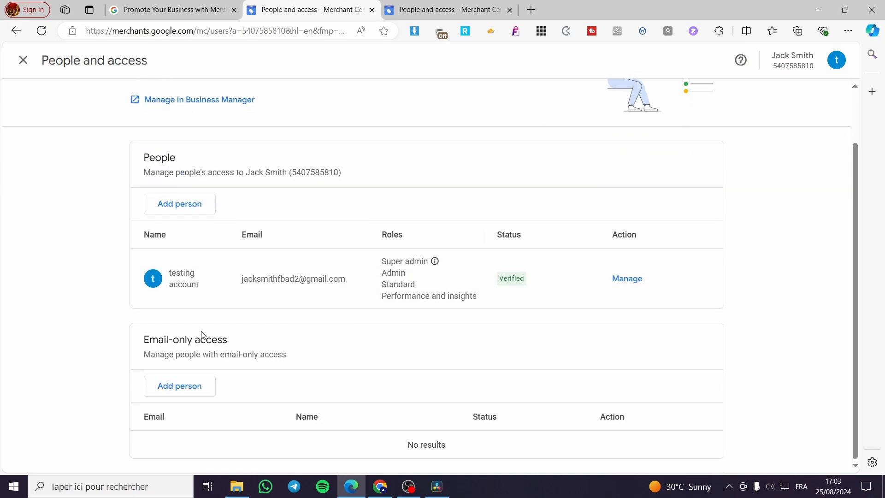
pyautogui.moveTo(175, 344)
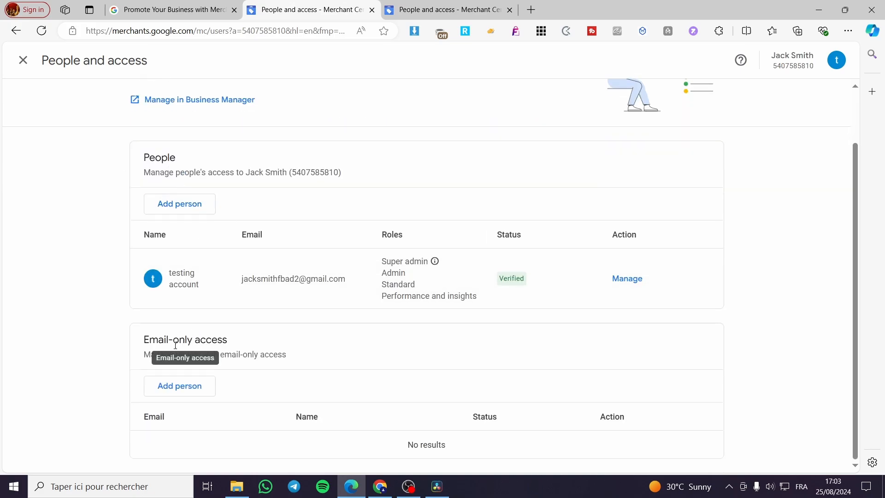
pyautogui.moveTo(381, 406)
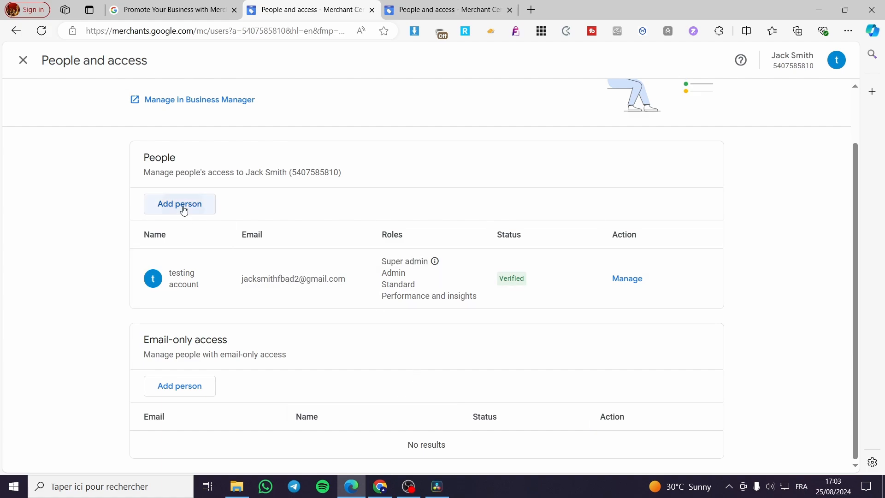
pyautogui.click(179, 204)
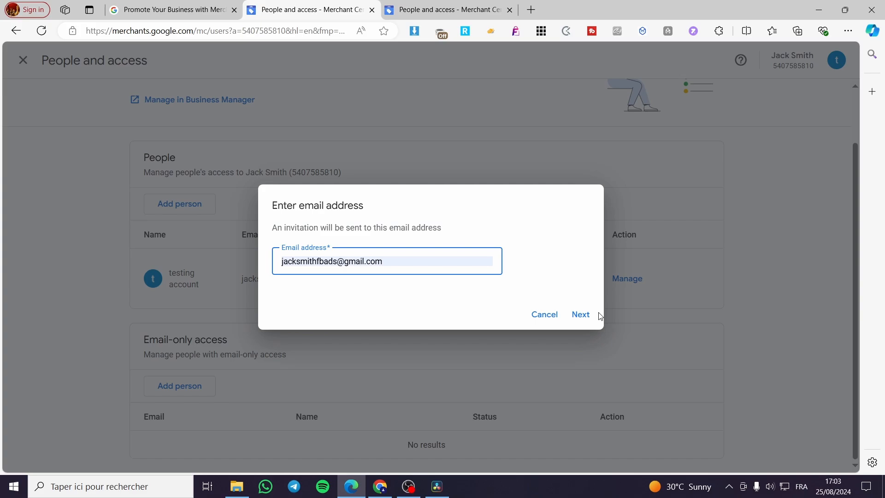
# Send the invitation with Standard and Performance and insights access
pyautogui.click(580, 314)
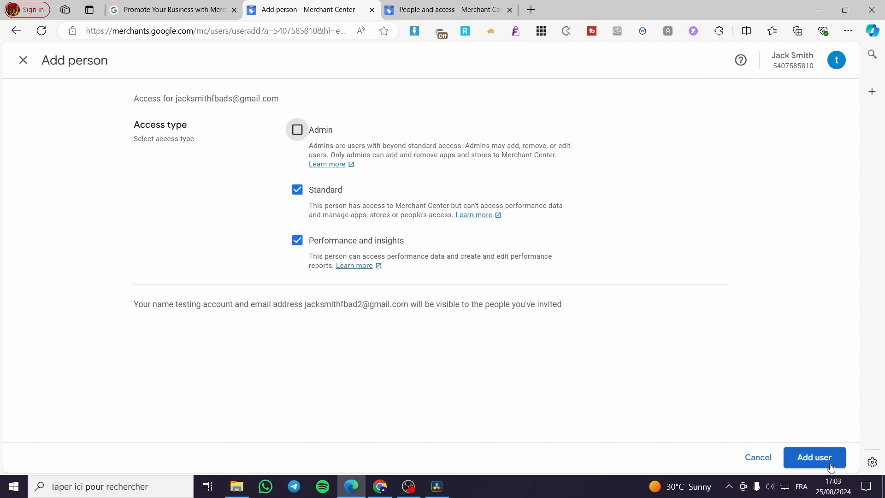
pyautogui.click(814, 458)
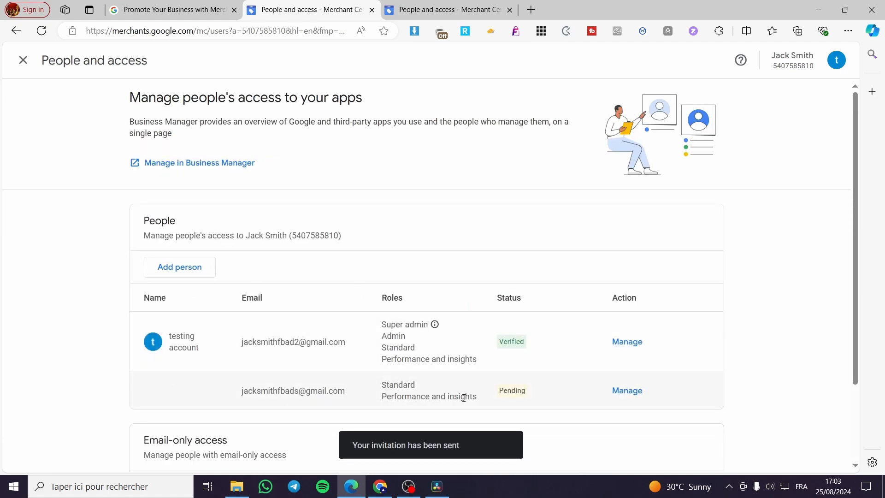
pyautogui.moveTo(528, 395)
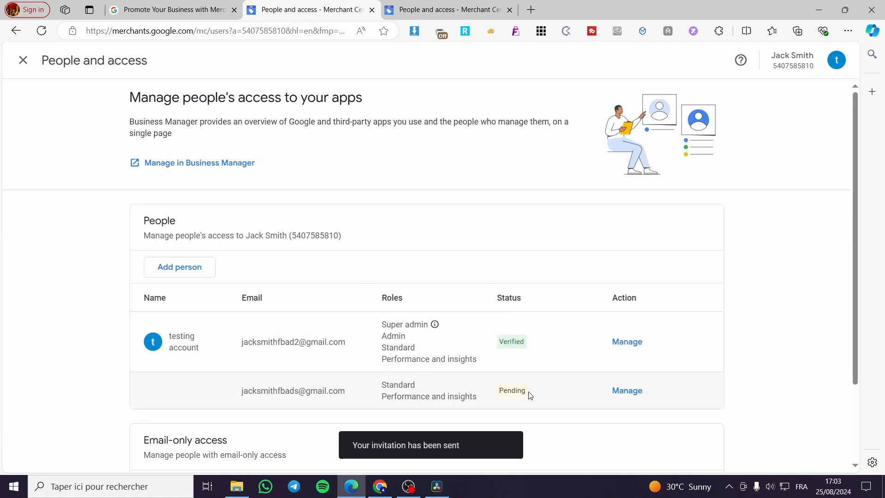
pyautogui.moveTo(773, 363)
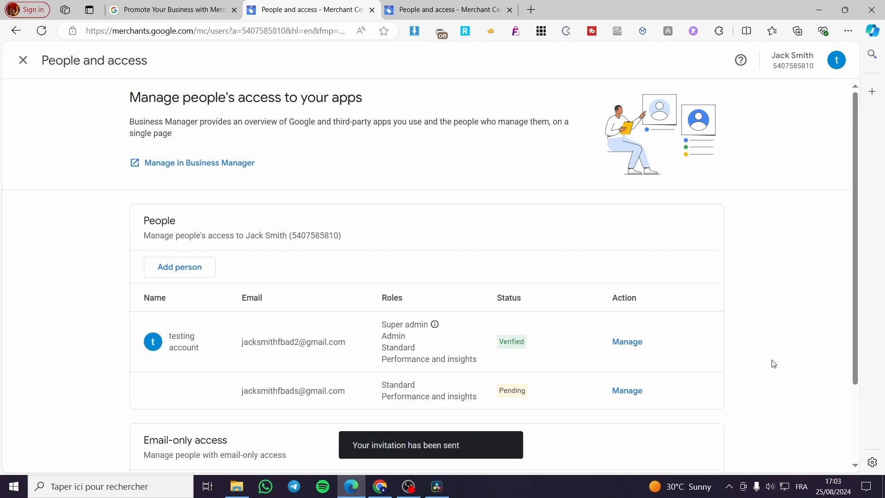
pyautogui.moveTo(788, 340)
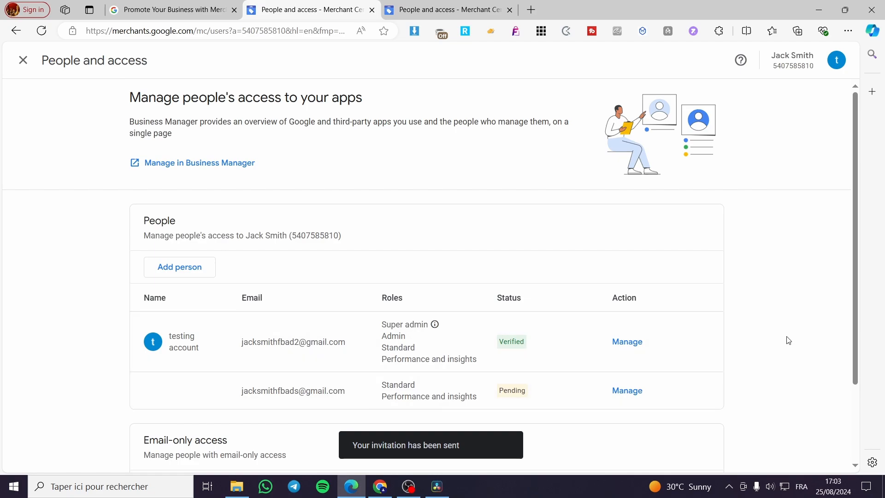
pyautogui.scroll(-3)
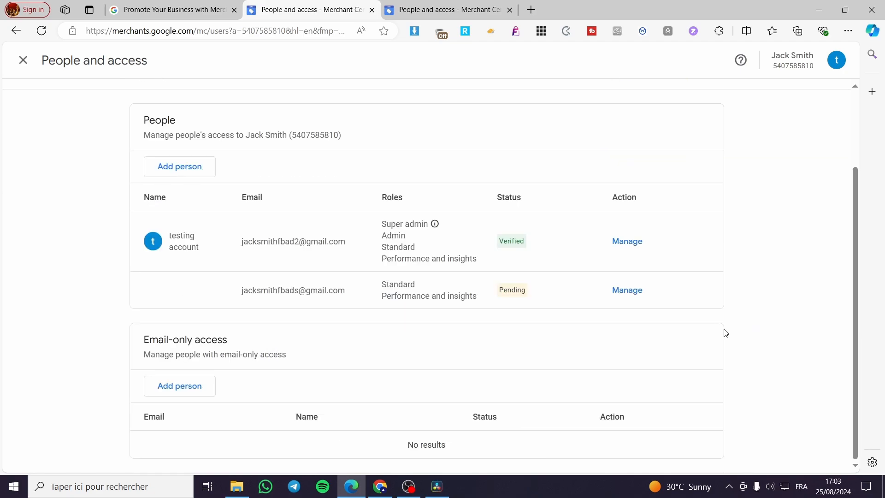
pyautogui.moveTo(759, 300)
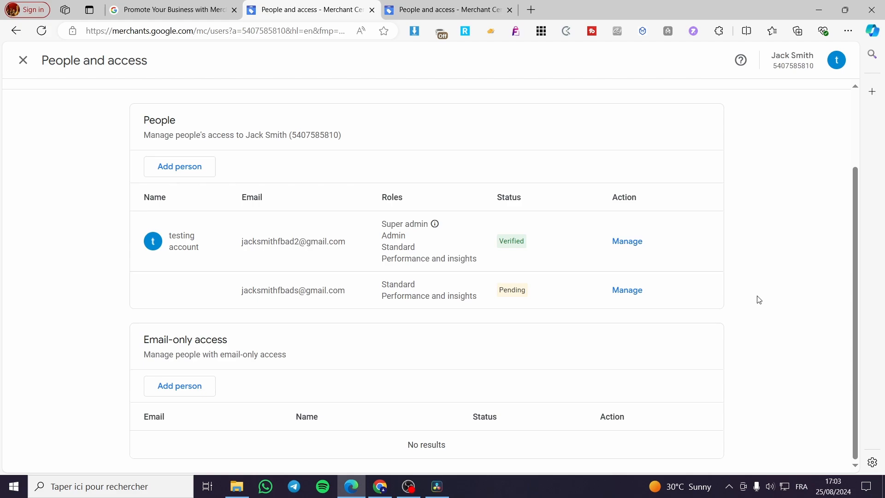
pyautogui.moveTo(767, 276)
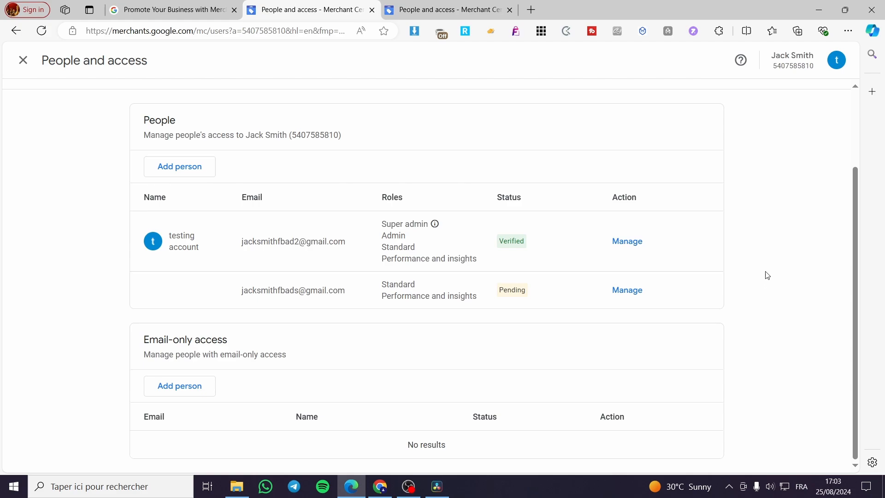